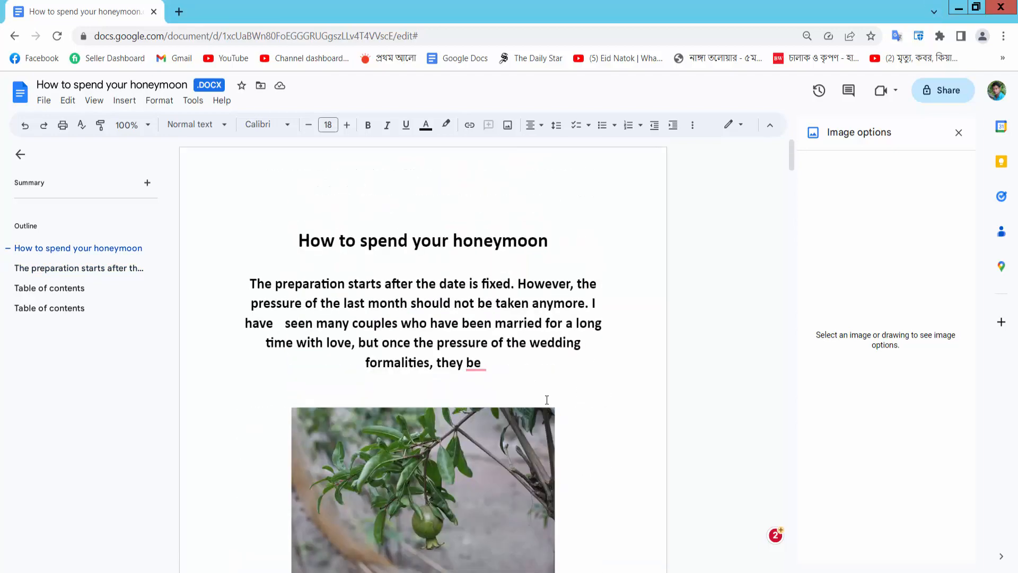
Select the pomegranate photo and bring up its Image options panel
left_click(421, 481)
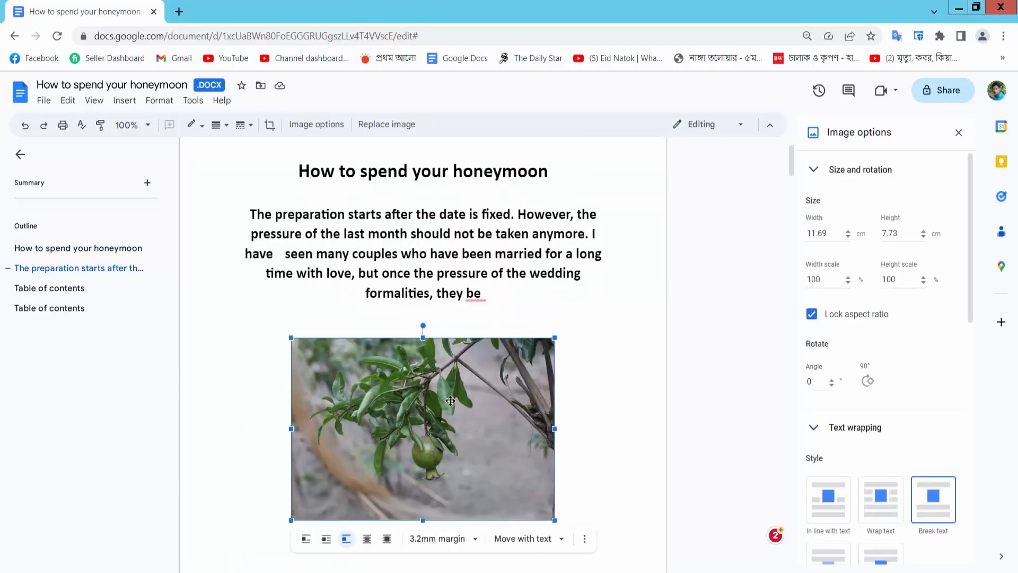
mouse_move(542, 408)
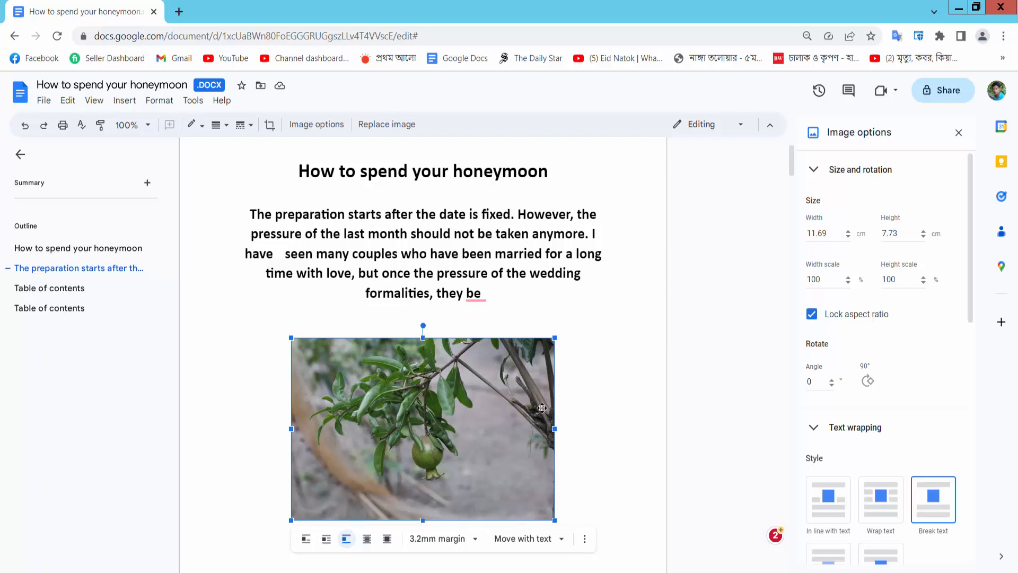
scroll("down", 3)
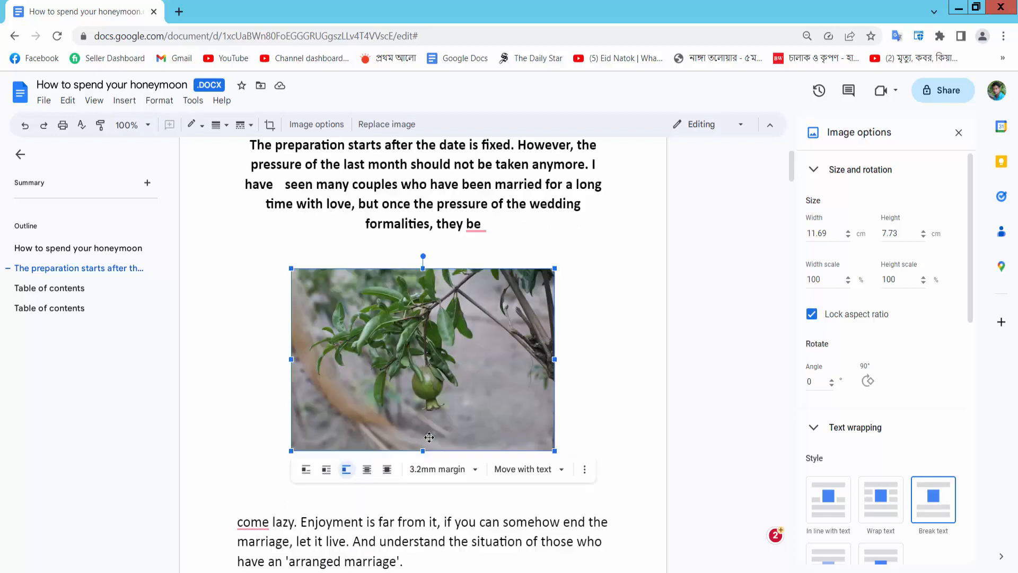
mouse_move(436, 350)
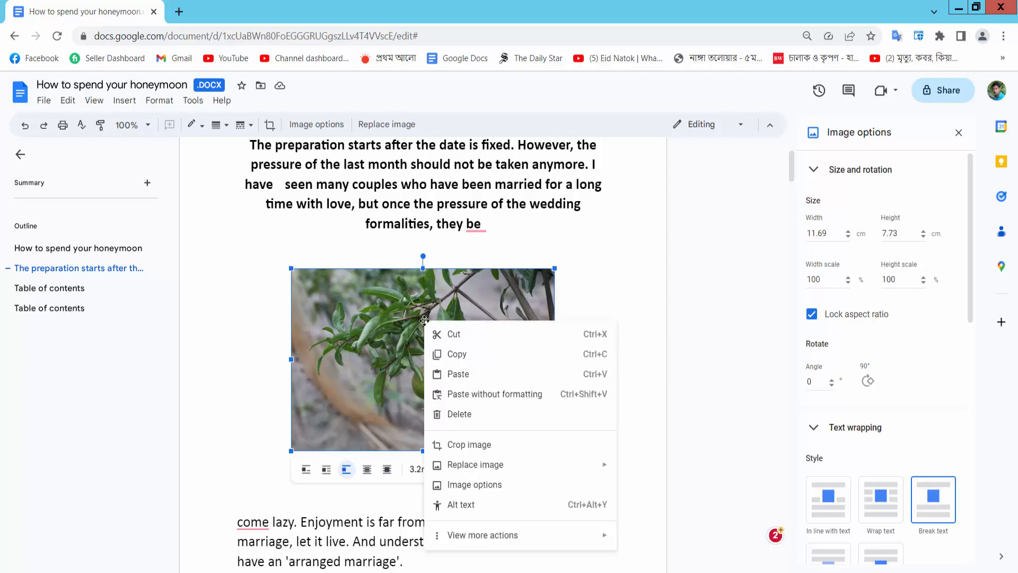
mouse_move(475, 485)
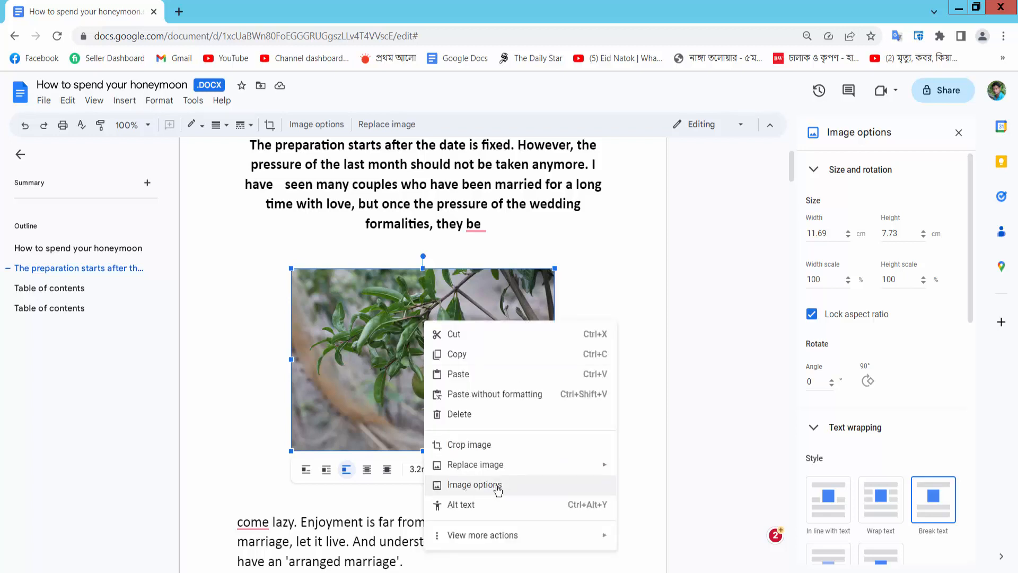
left_click(474, 484)
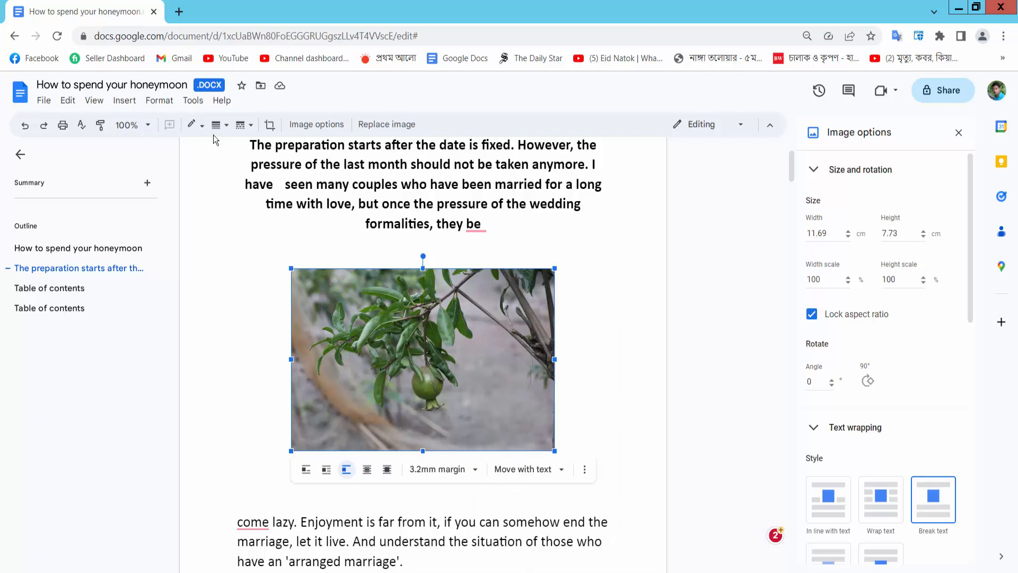
Set the pomegranate photo's border weight to thick and its border colour to purple
left_click(220, 125)
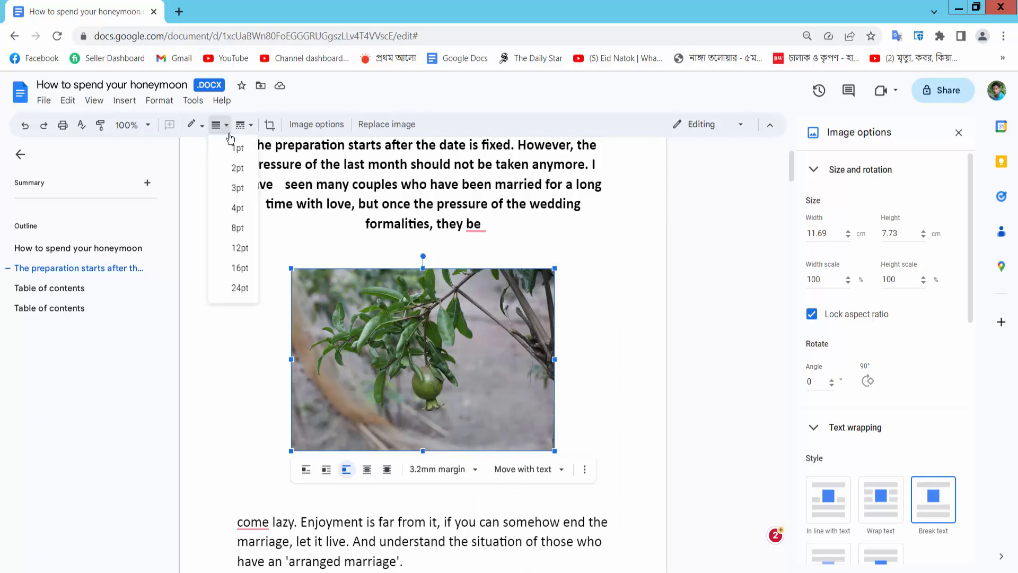
left_click(238, 147)
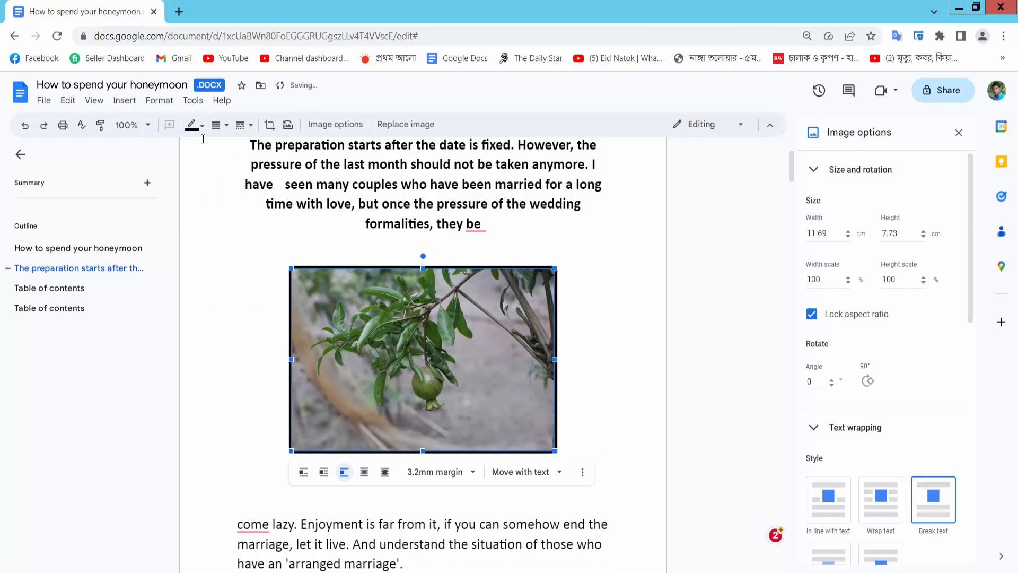
left_click(201, 125)
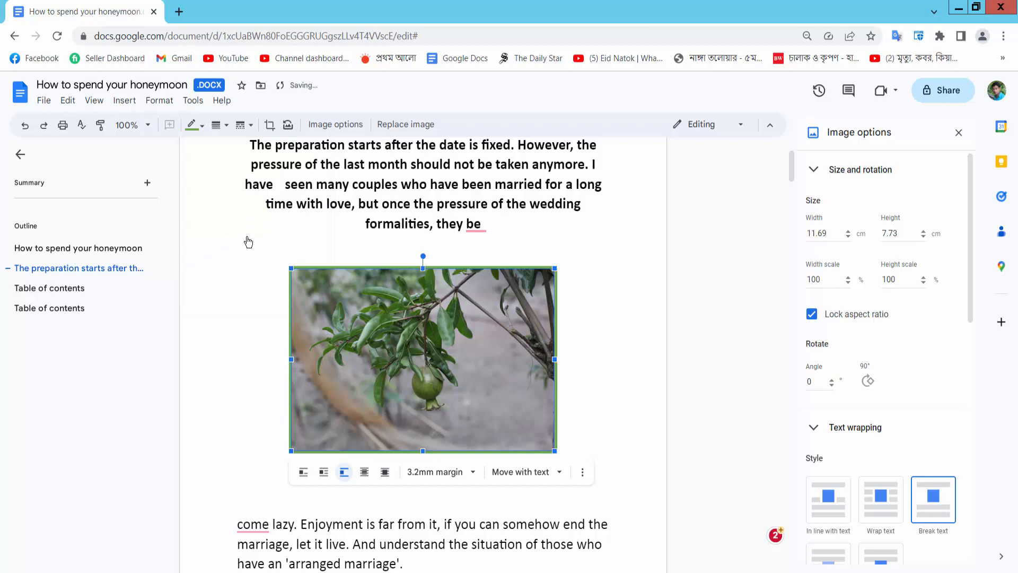
left_click(216, 125)
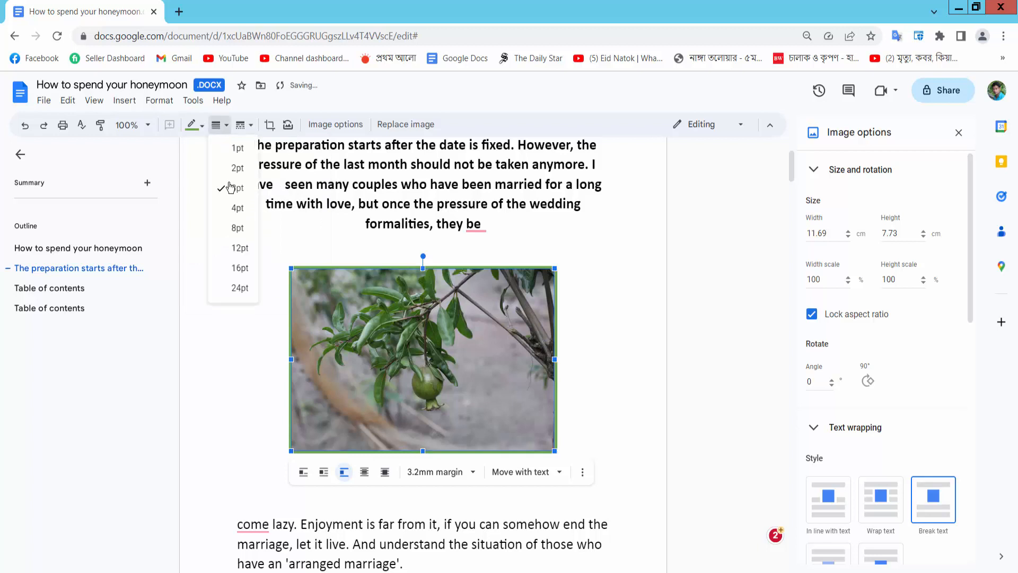
left_click(231, 187)
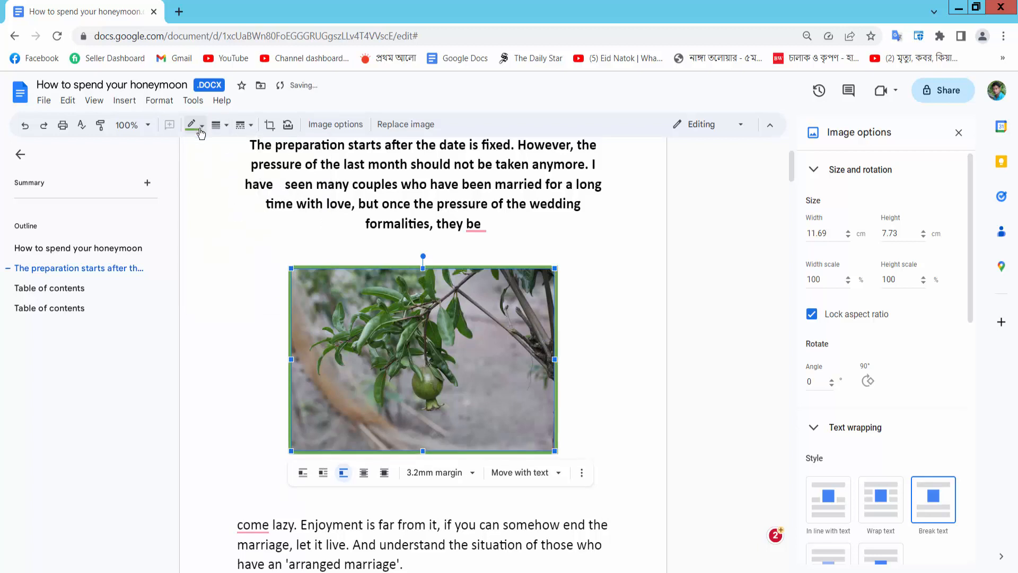
left_click(200, 124)
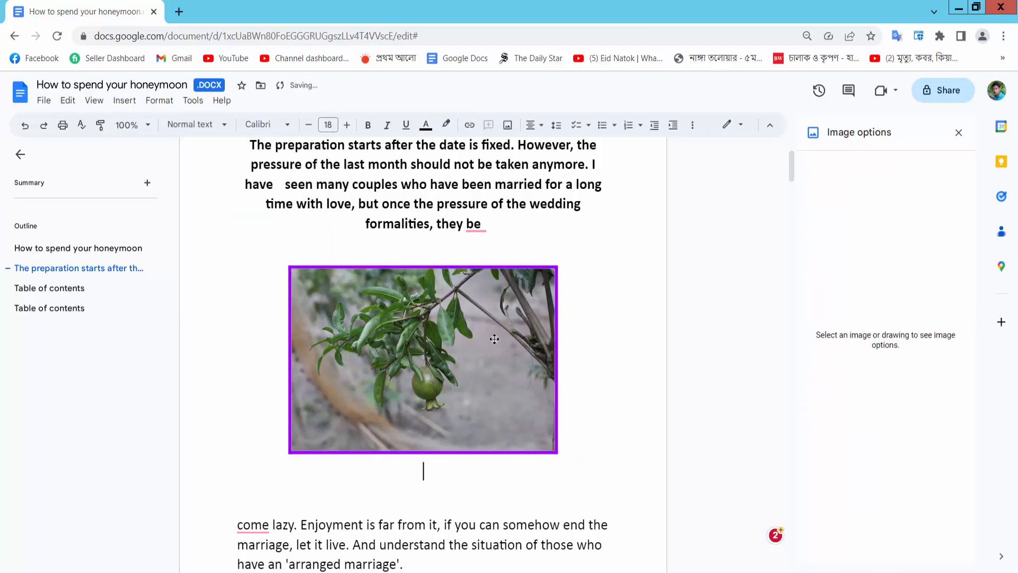
mouse_move(530, 327)
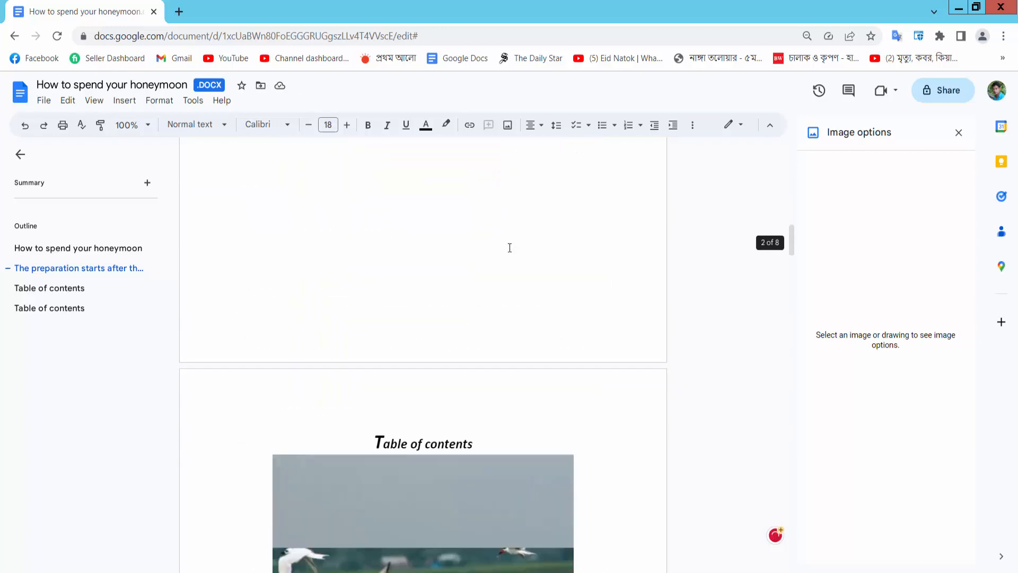
Select the seagull photo under Table of contents and give it a thick red border
scroll("down", 3)
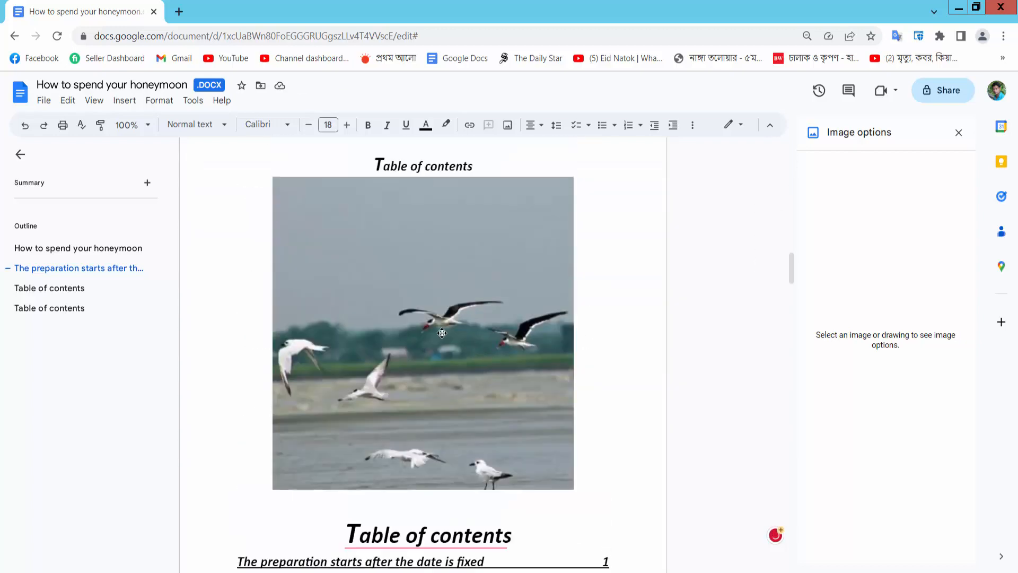
left_click(440, 333)
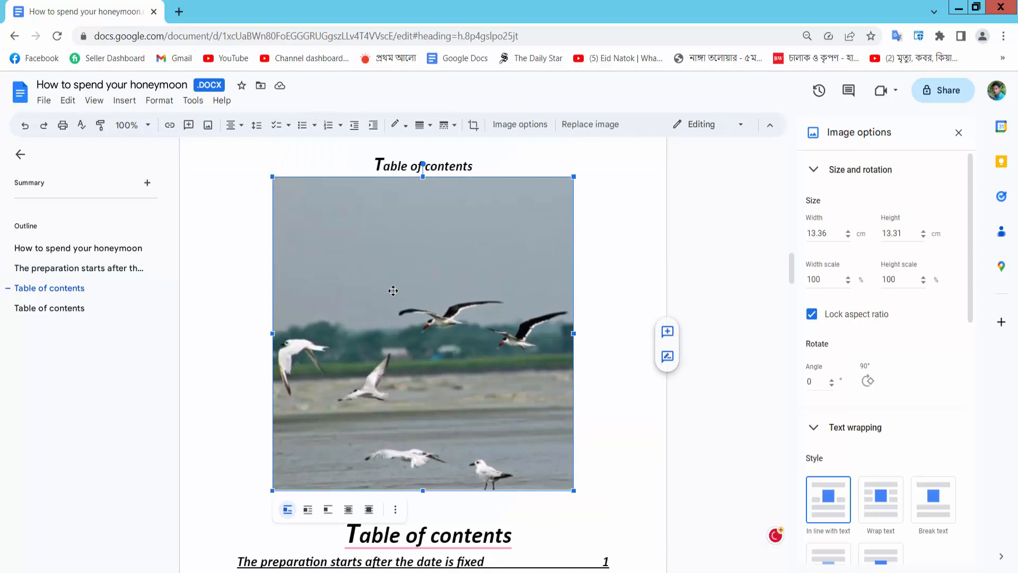
left_click(419, 125)
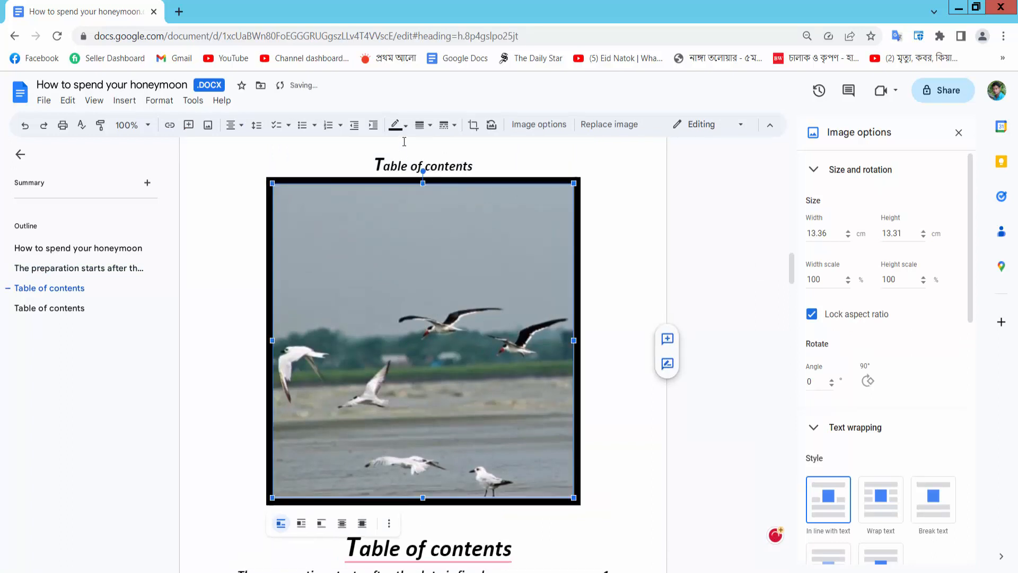
left_click(394, 124)
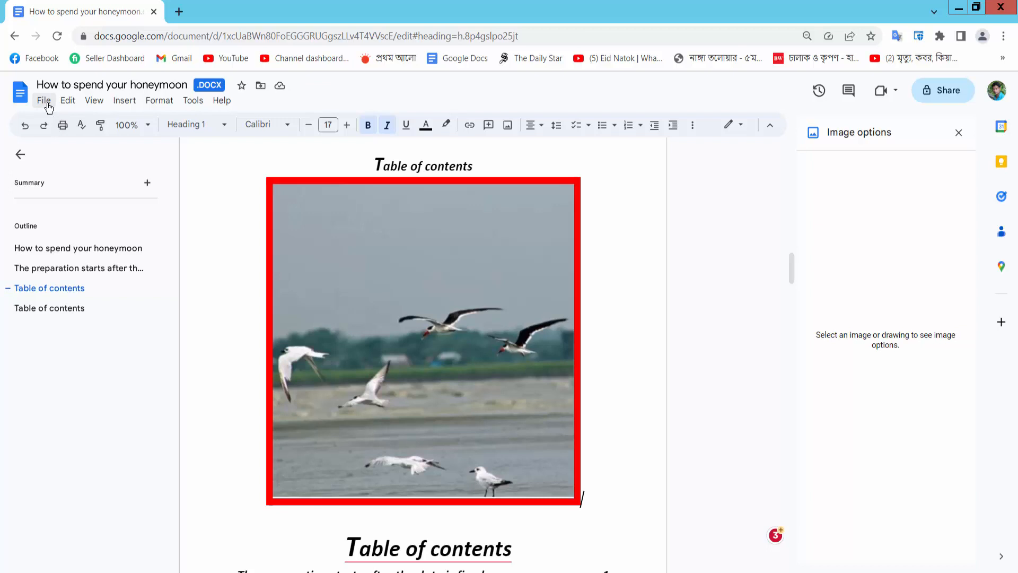
left_click(44, 100)
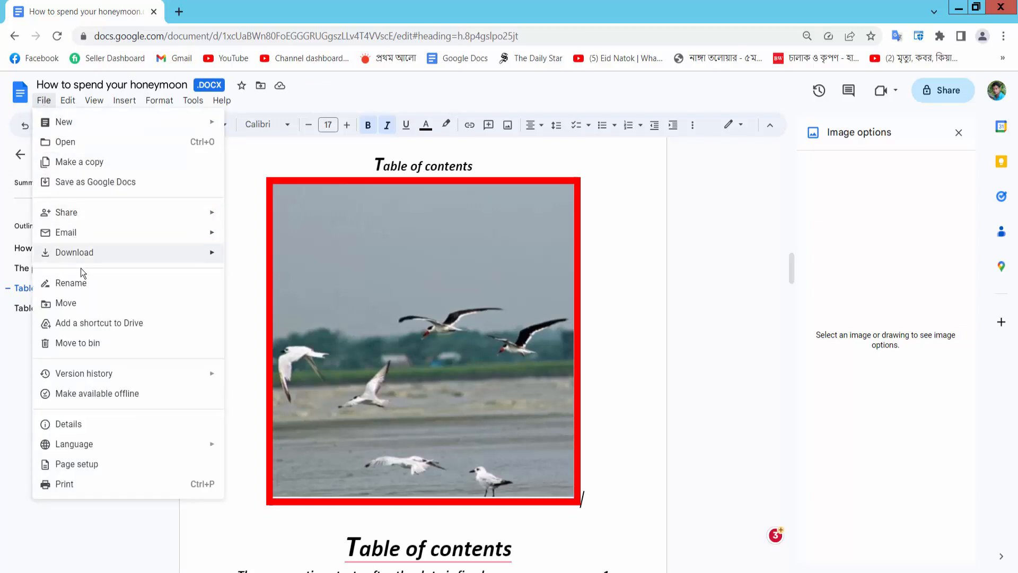